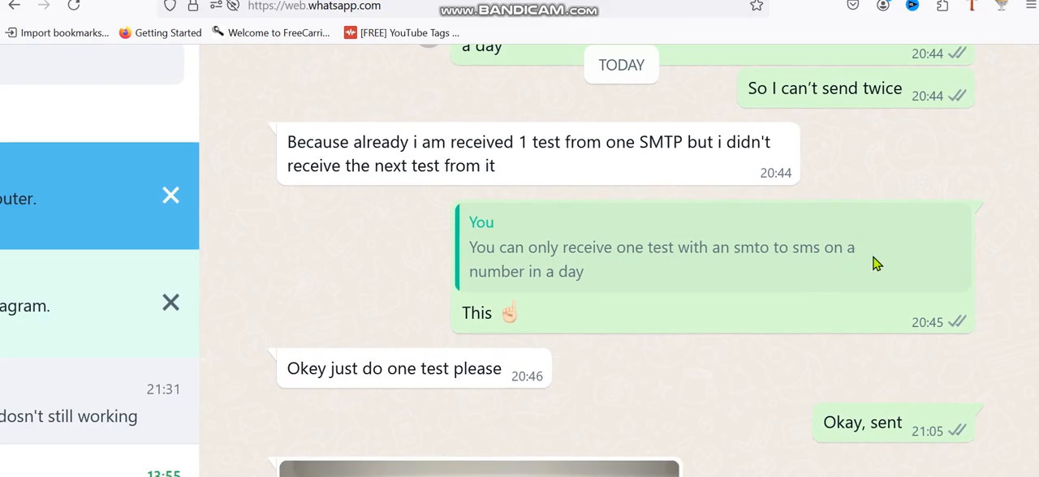
Scroll the WhatsApp Web chat down to the photo of the received test SMS
scroll("down", 3)
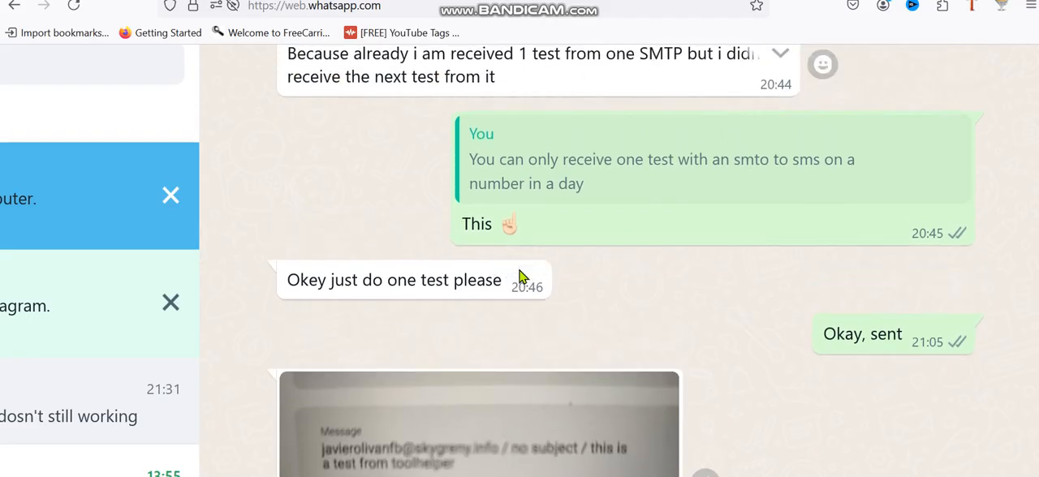
scroll("down", 3)
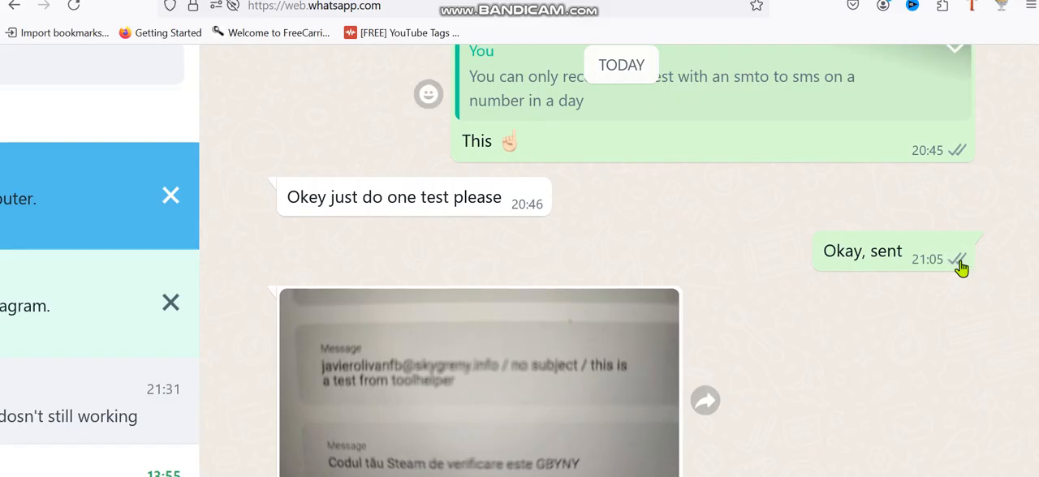
scroll("down", 3)
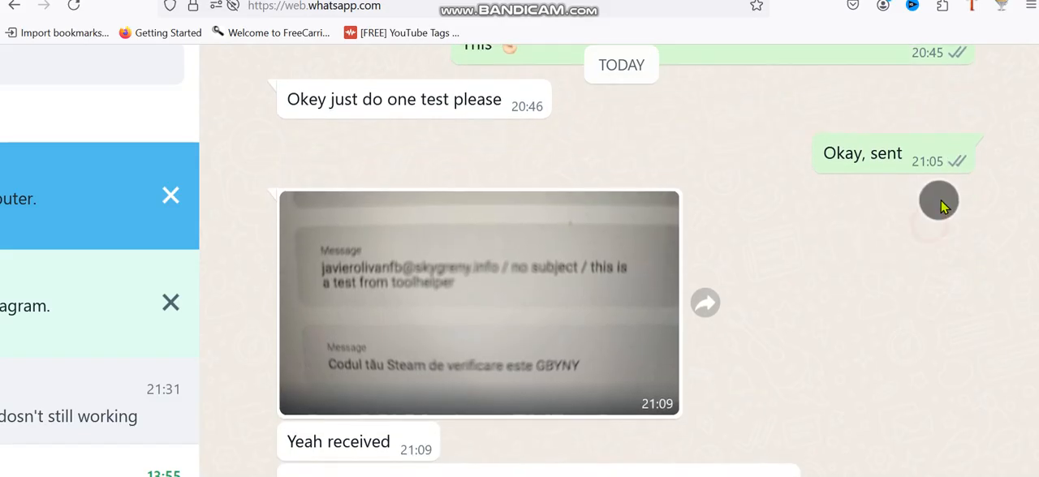
scroll("down", 3)
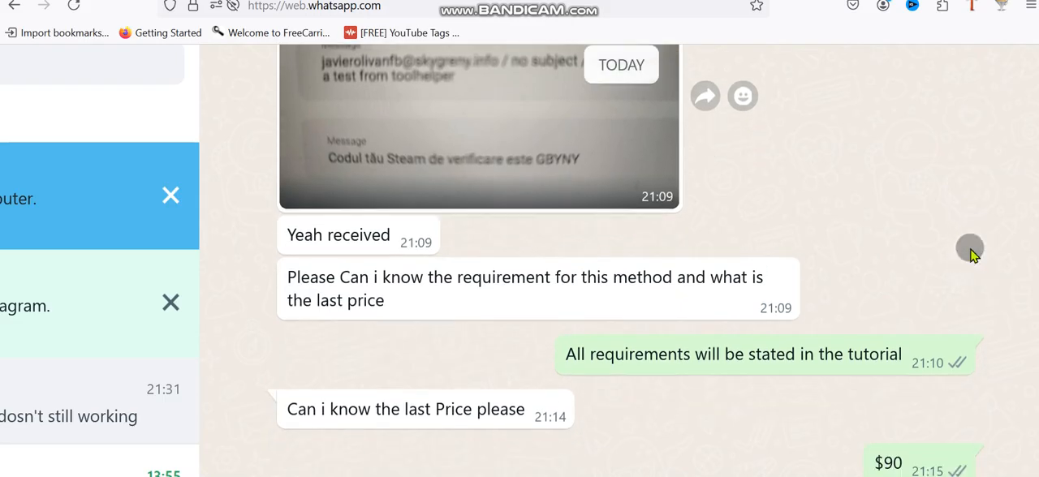
mouse_move(974, 256)
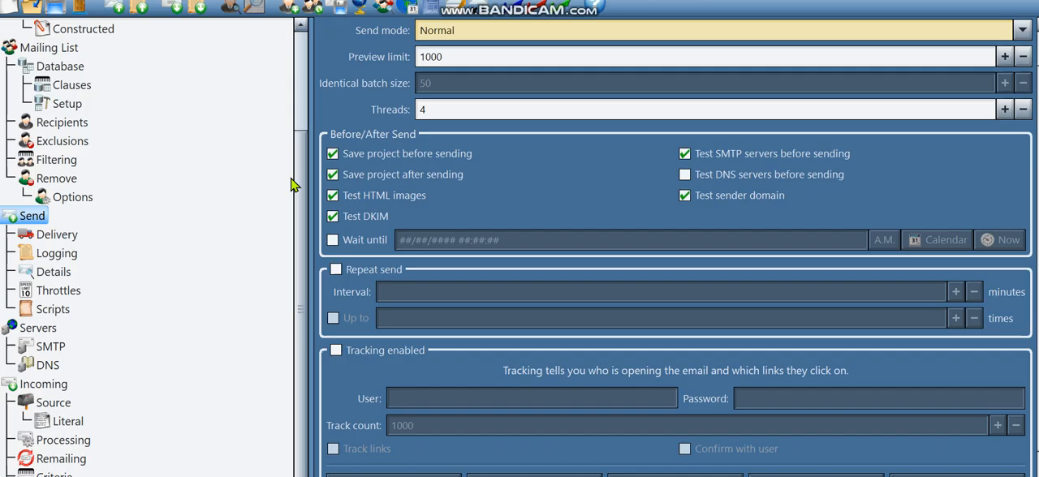
mouse_move(623, 151)
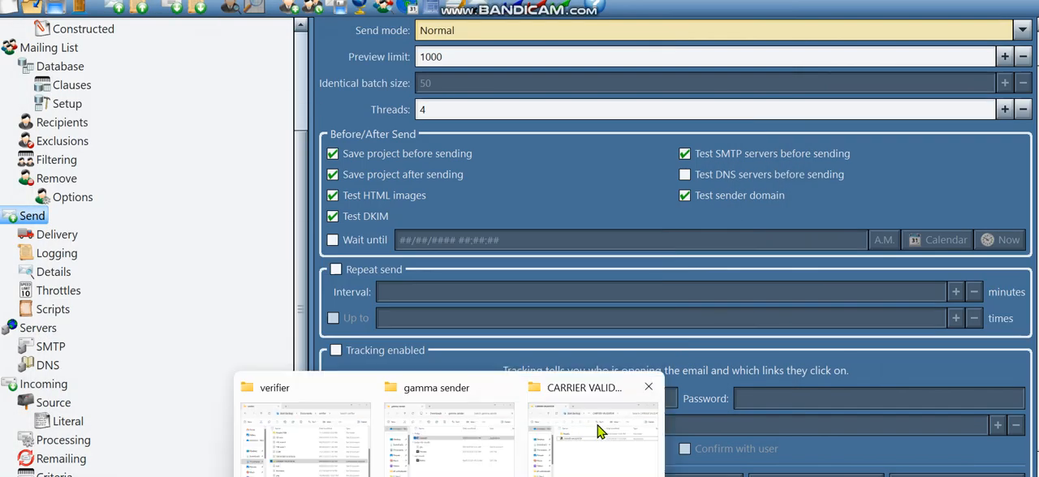
Open the T-Mobile results file in the verifier's Results100k folder, listing tmomail.net addresses
left_click(303, 452)
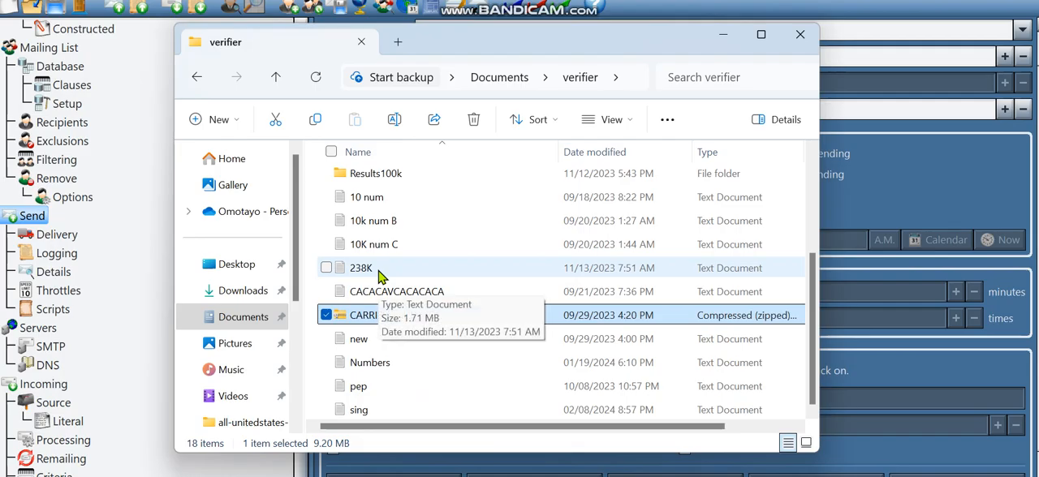
double_click(375, 173)
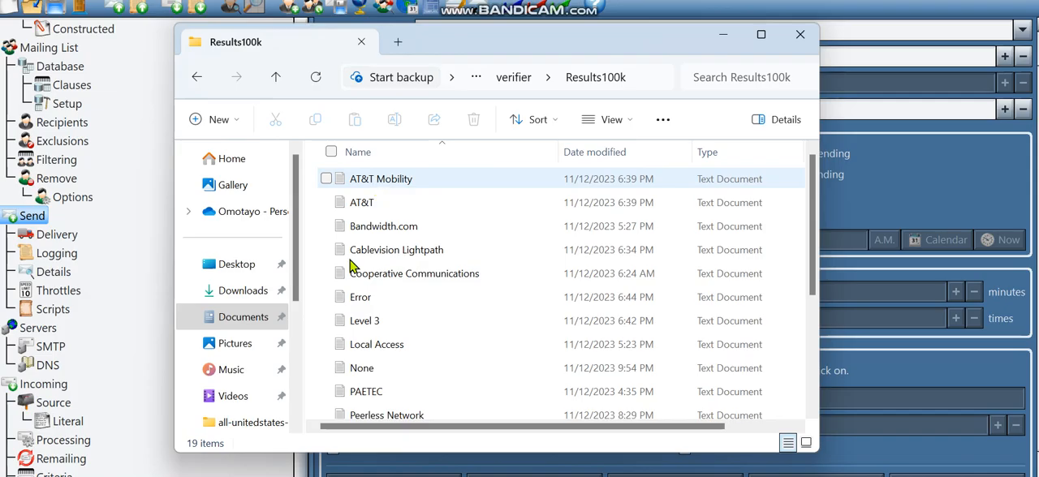
left_click(362, 202)
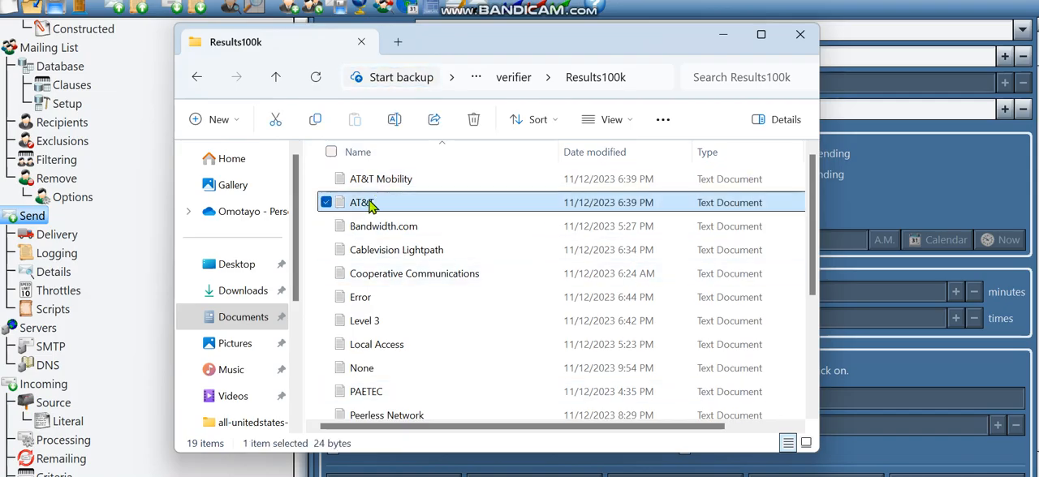
mouse_move(392, 235)
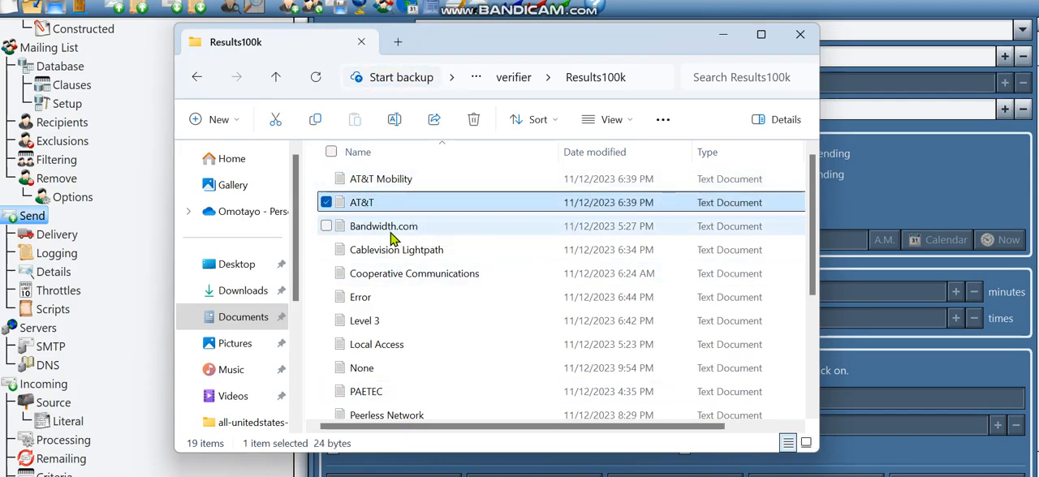
mouse_move(394, 321)
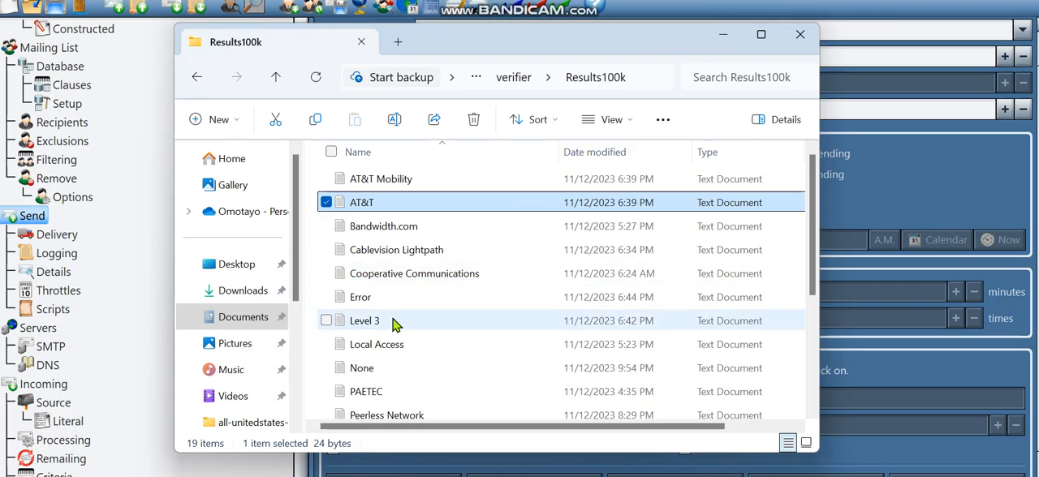
left_click(370, 402)
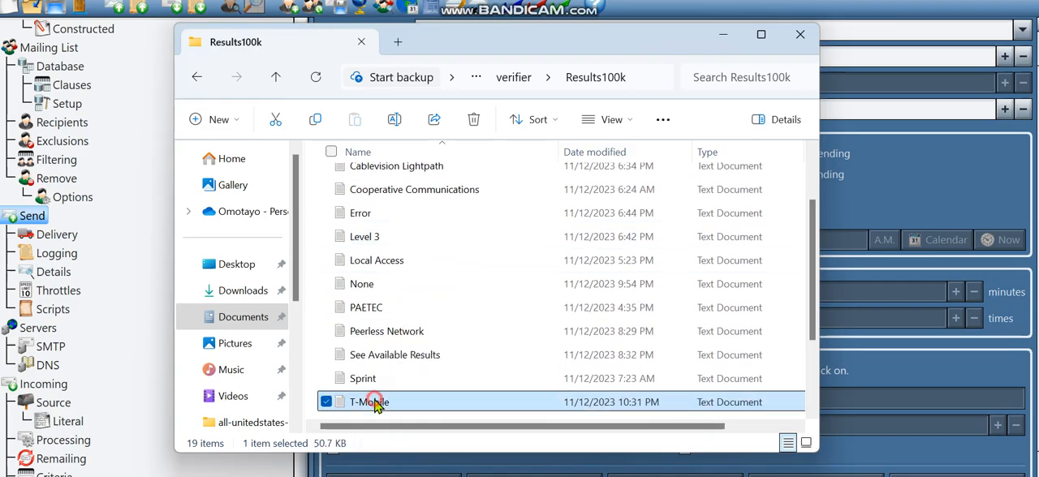
double_click(368, 401)
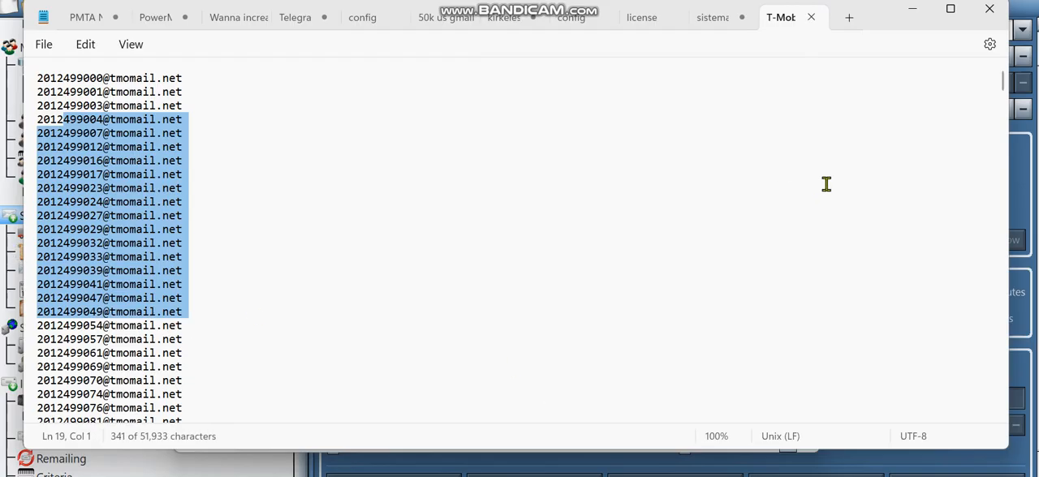
scroll("down", 3)
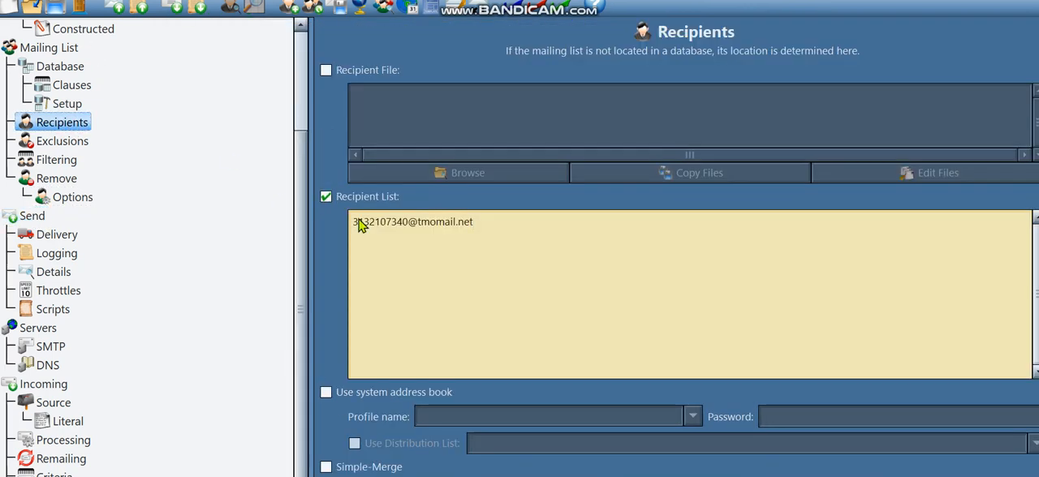
Check the recipient number, then enter subject 'Hi' over the plain-text body 'this is a test from toolhelper'
double_click(366, 222)
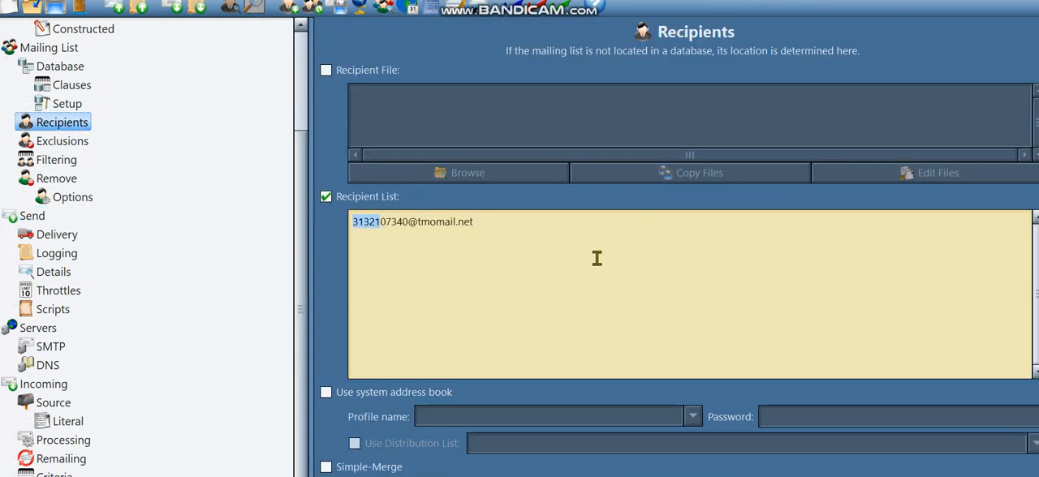
mouse_move(13, 61)
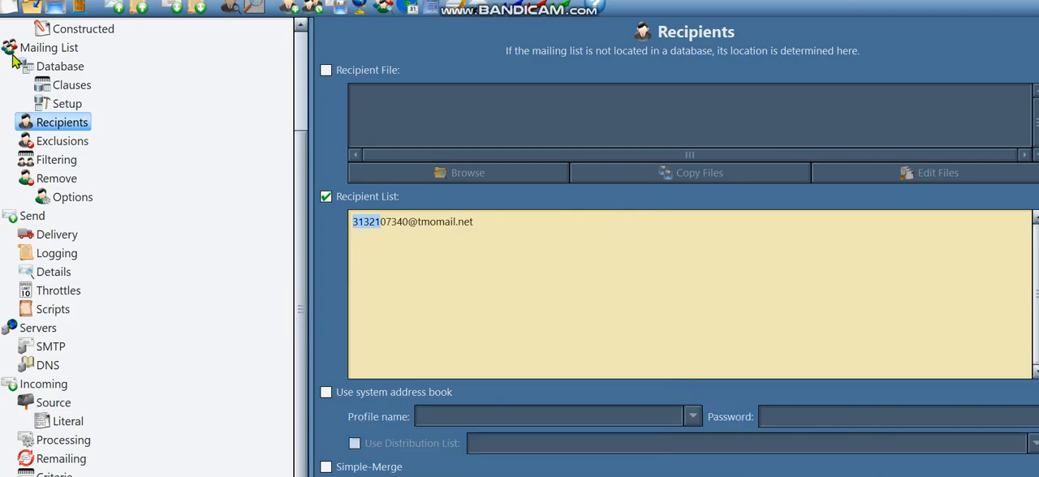
mouse_move(78, 68)
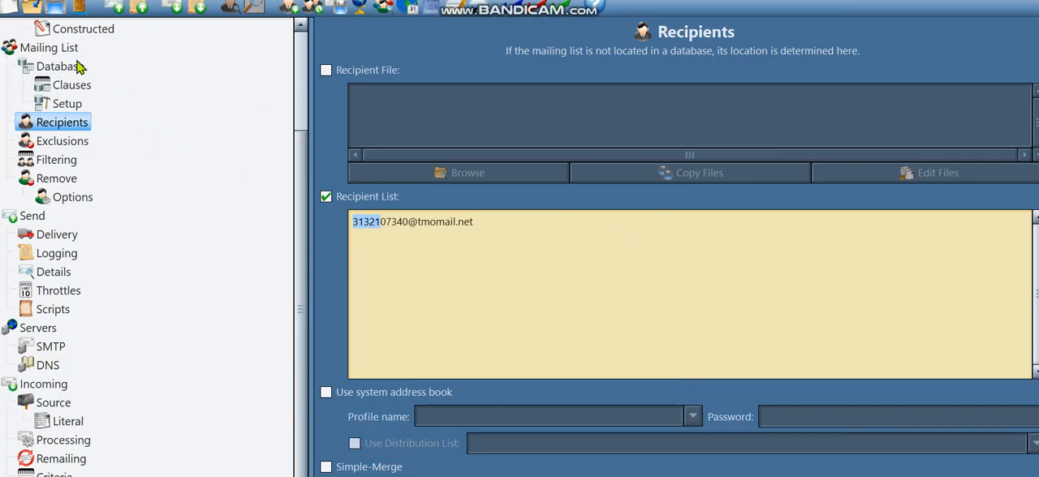
left_click(56, 66)
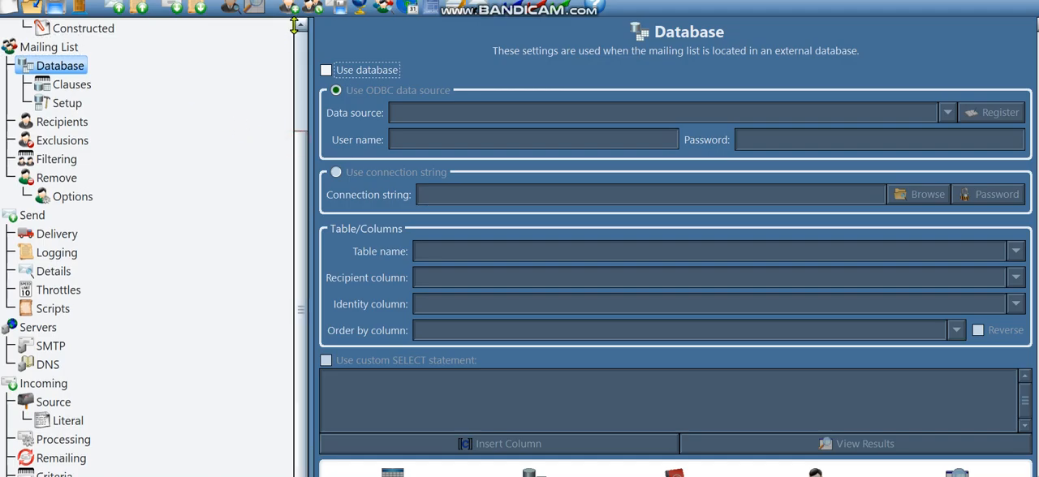
left_click(57, 50)
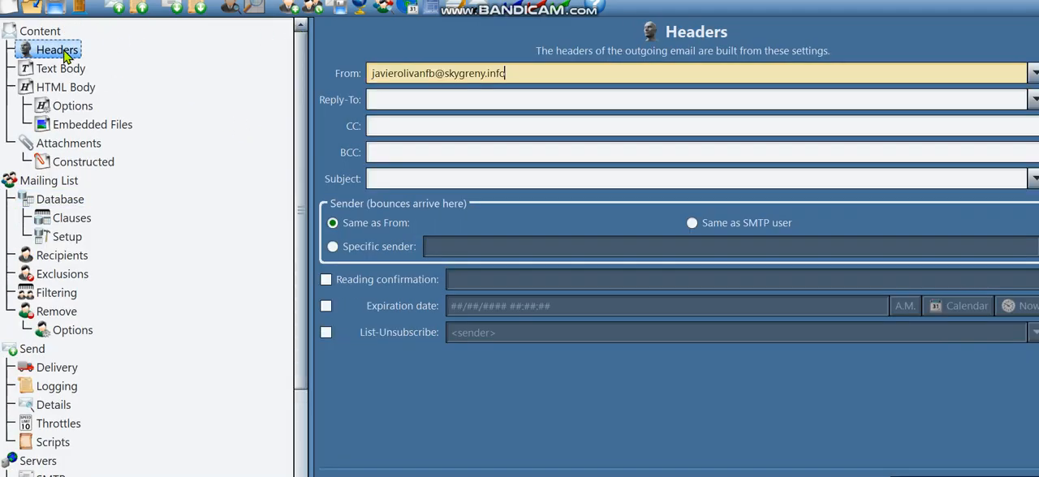
double_click(438, 73)
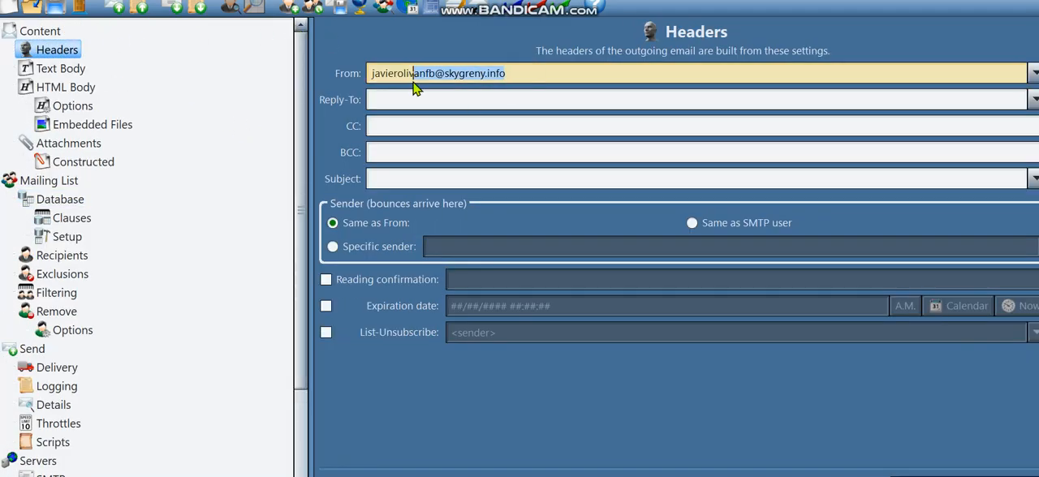
type("HELLO")
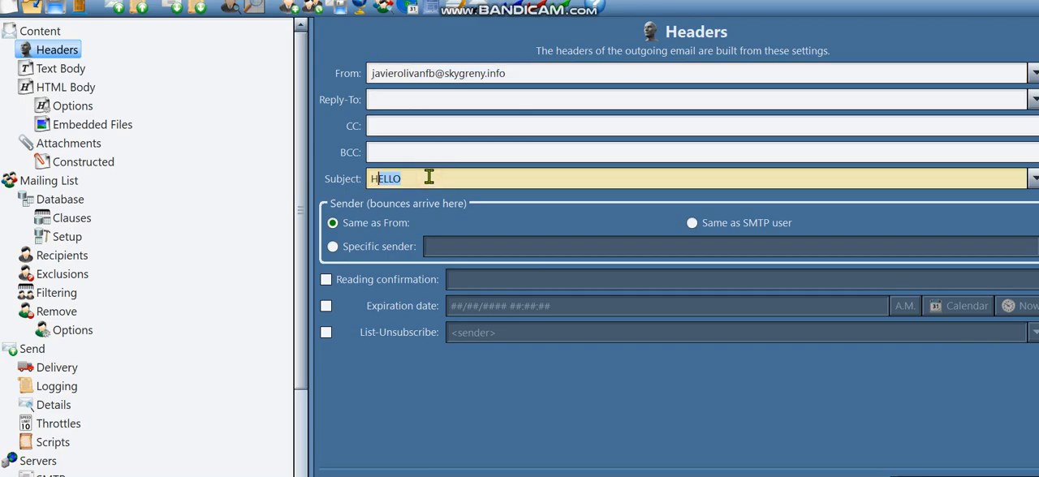
type("Hi")
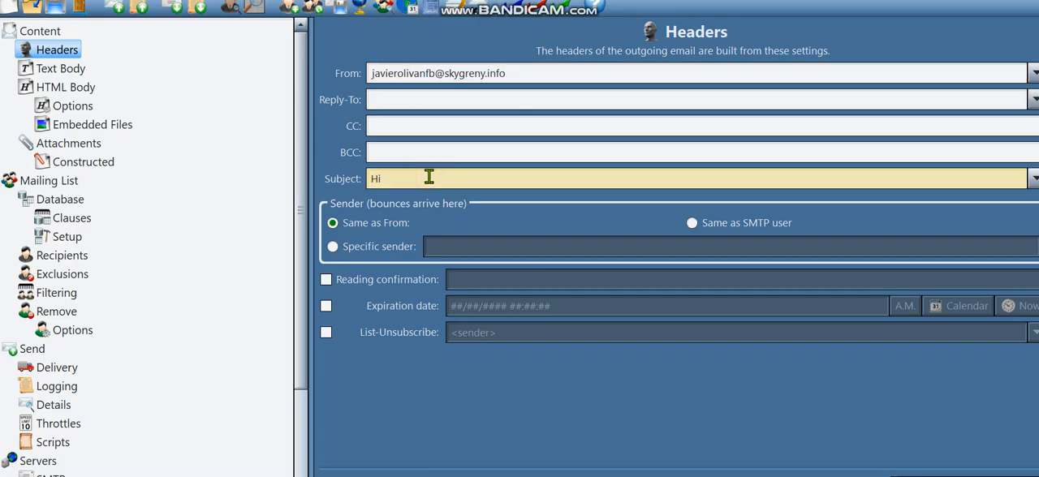
scroll("down", 3)
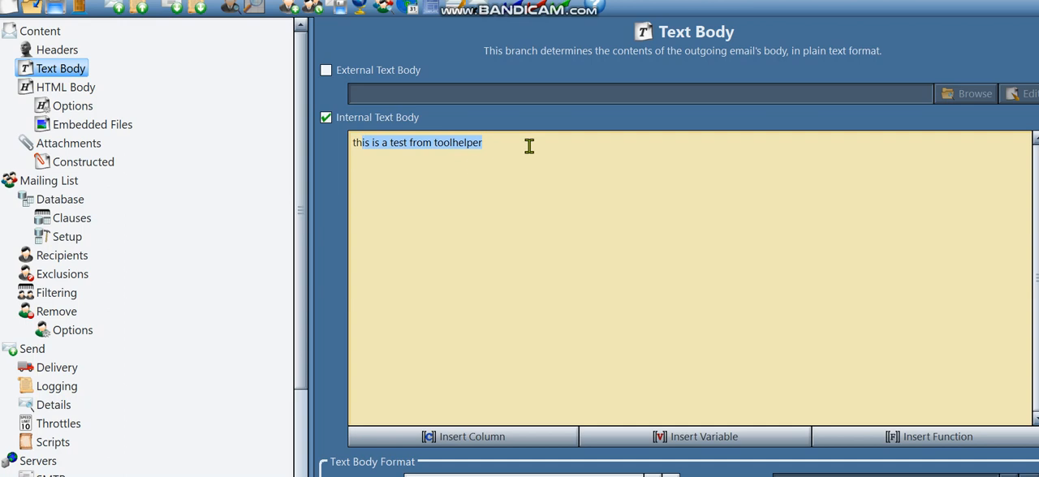
mouse_move(539, 335)
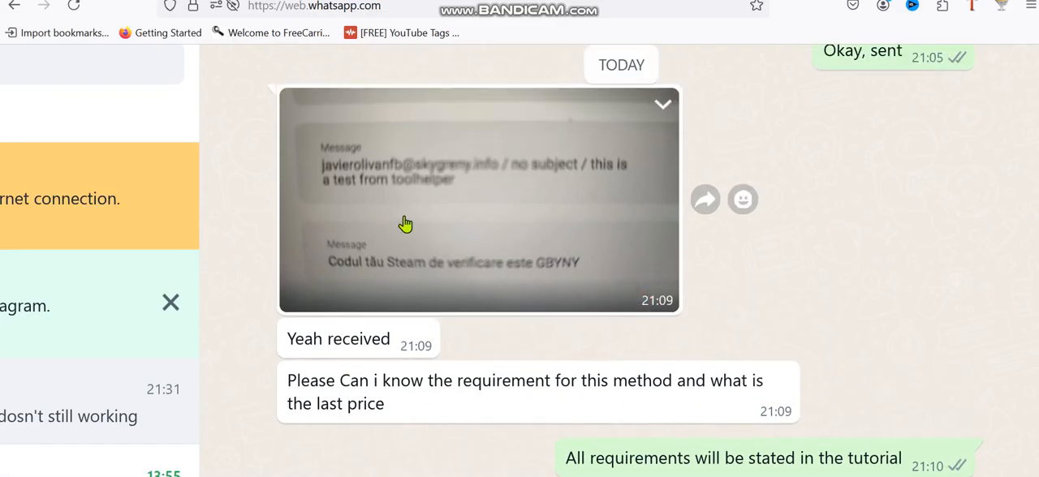
mouse_move(333, 215)
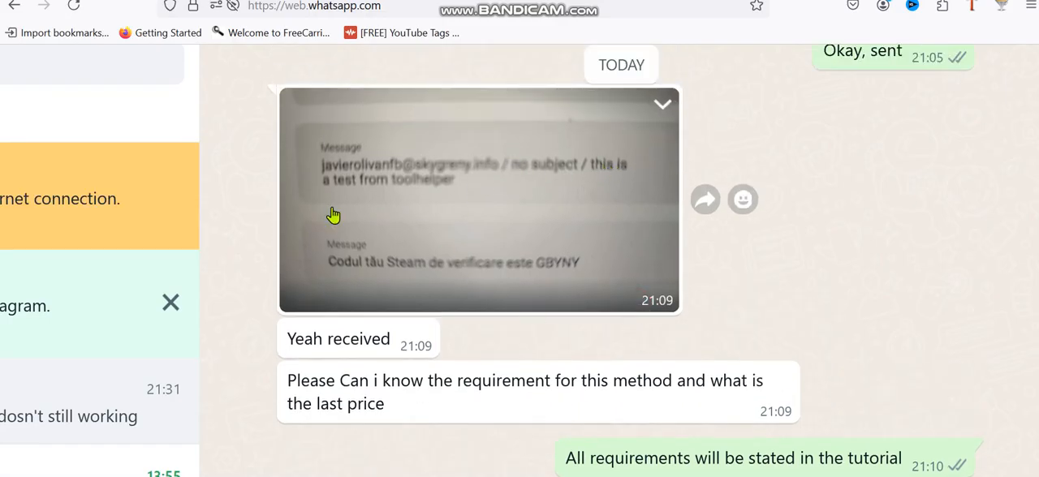
mouse_move(443, 189)
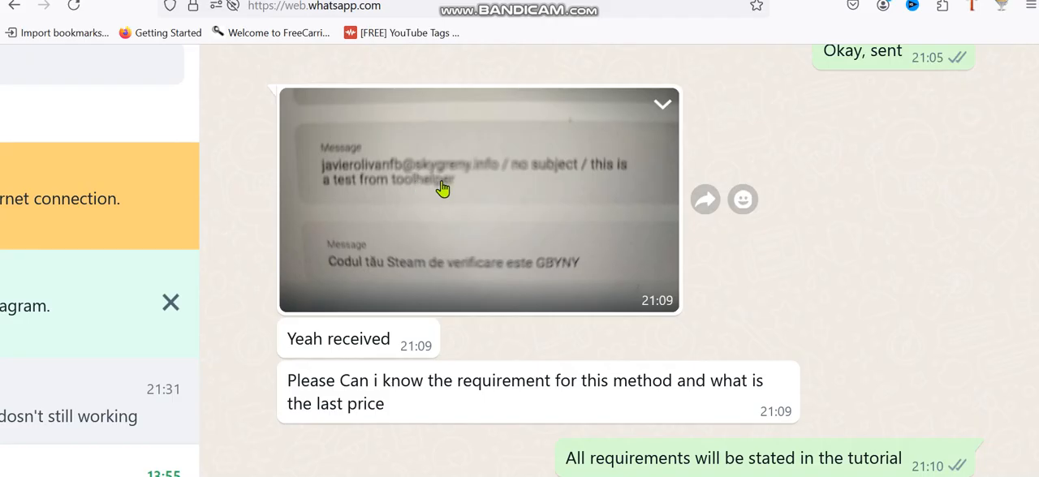
mouse_move(318, 173)
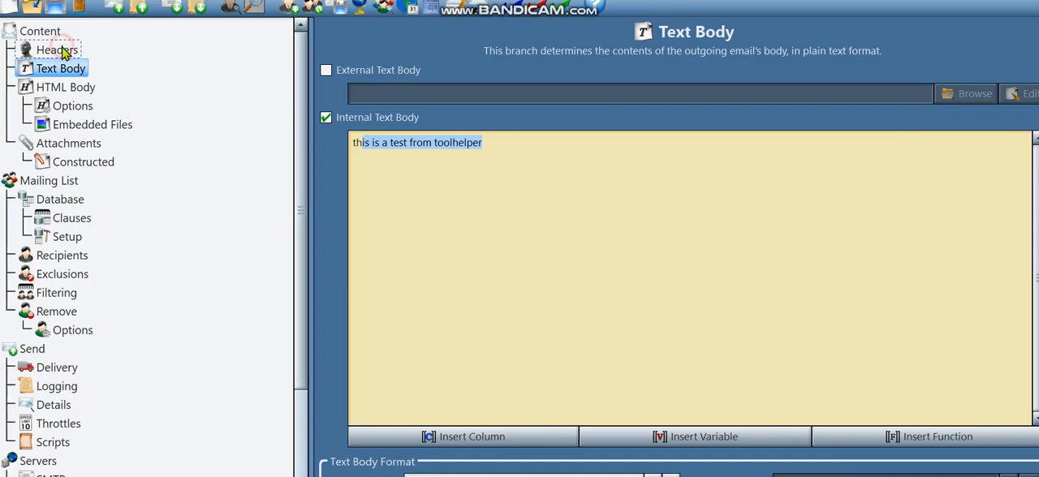
Return to the Gammadyne Mailer Headers page showing subject 'Hi'
left_click(57, 49)
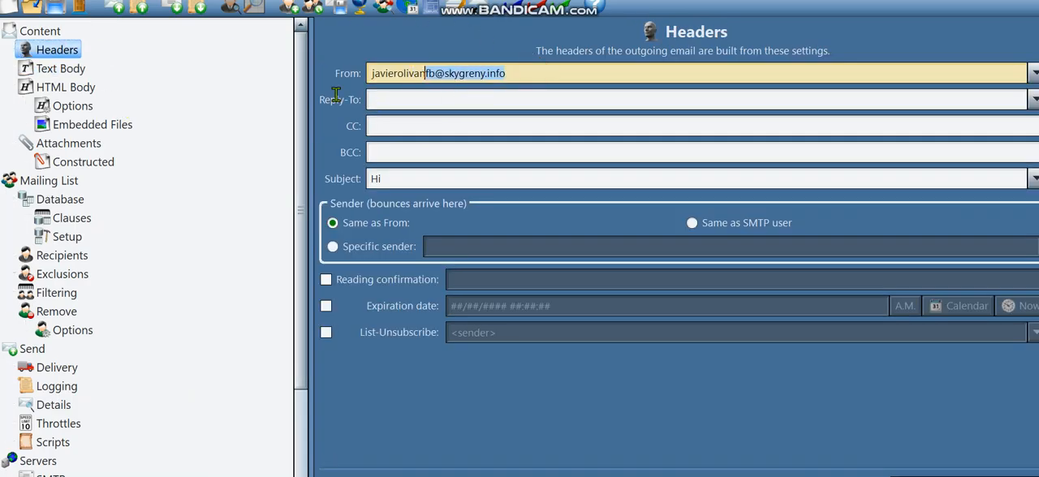